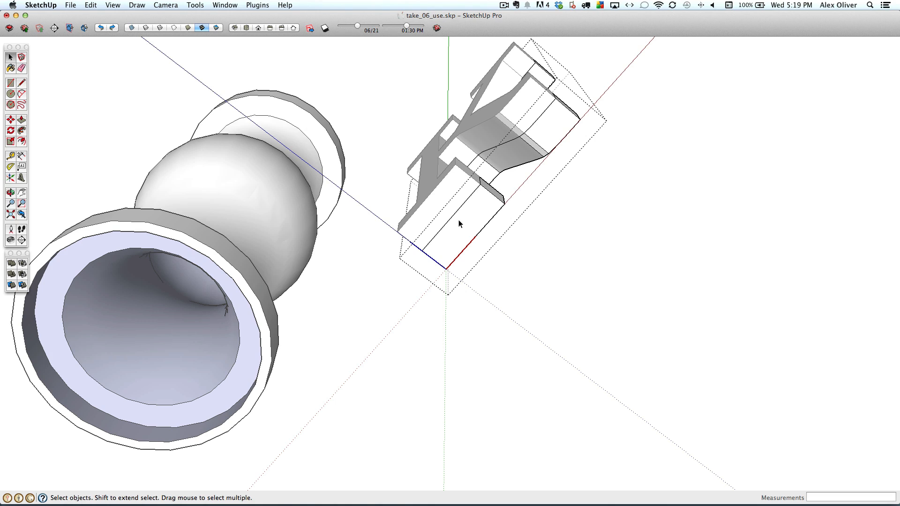
- Inset the lower leg's bottom face by 1mm and push the inner area in as a hole
click(454, 219)
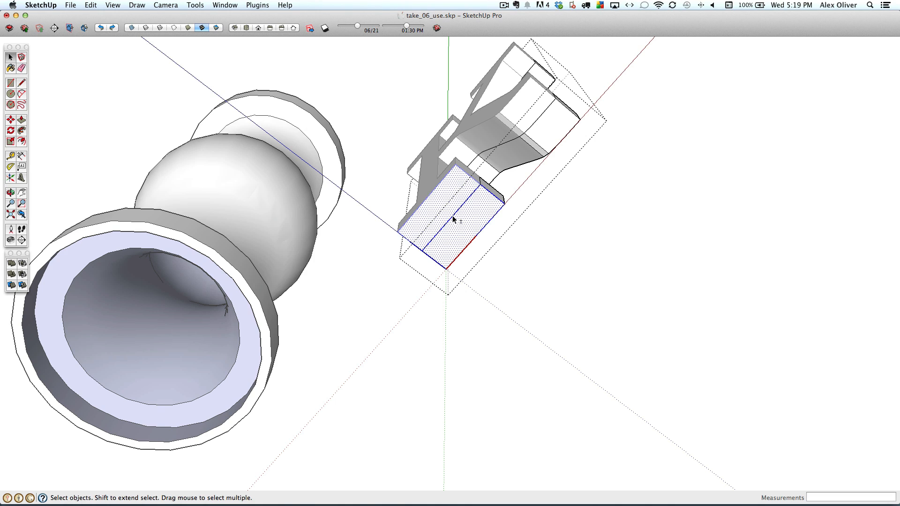
click(462, 226)
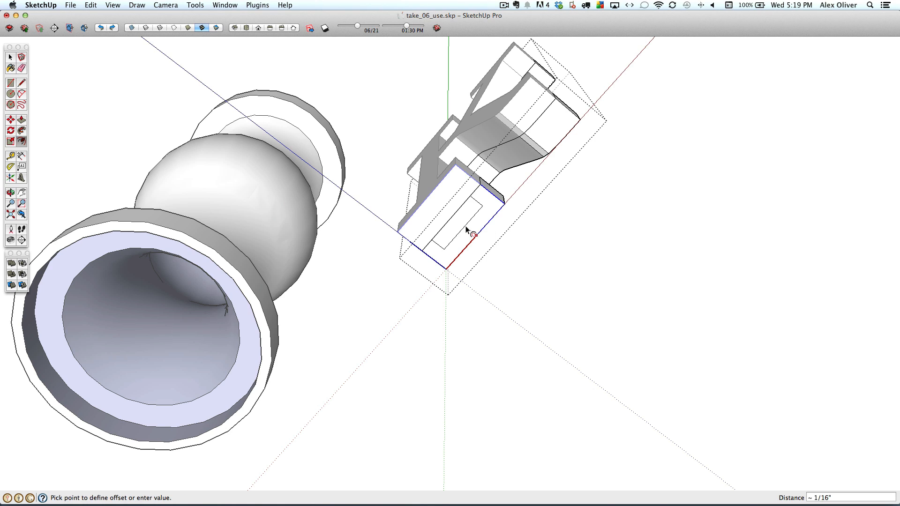
text(1mm)
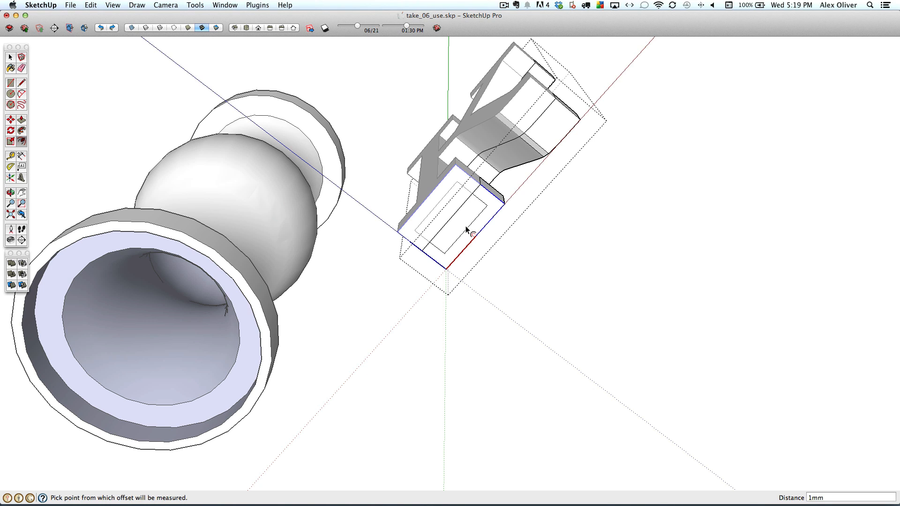
click(454, 225)
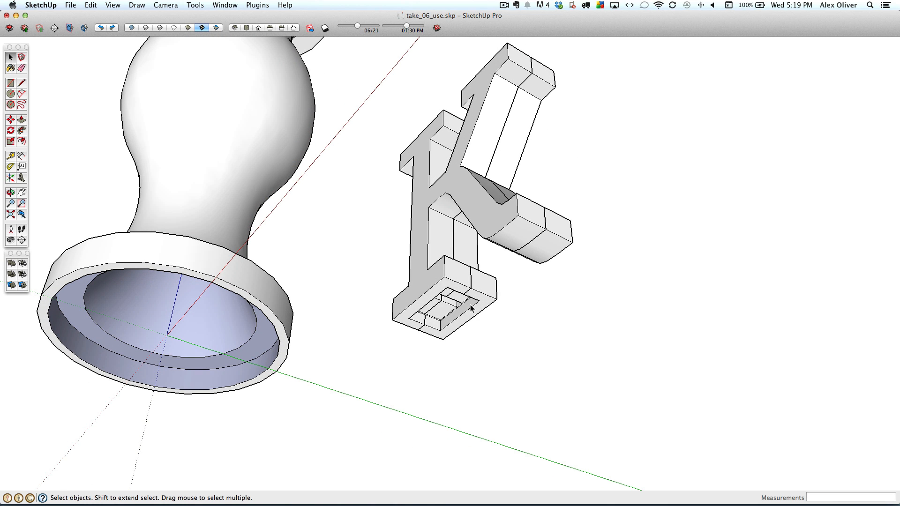
right_click(470, 308)
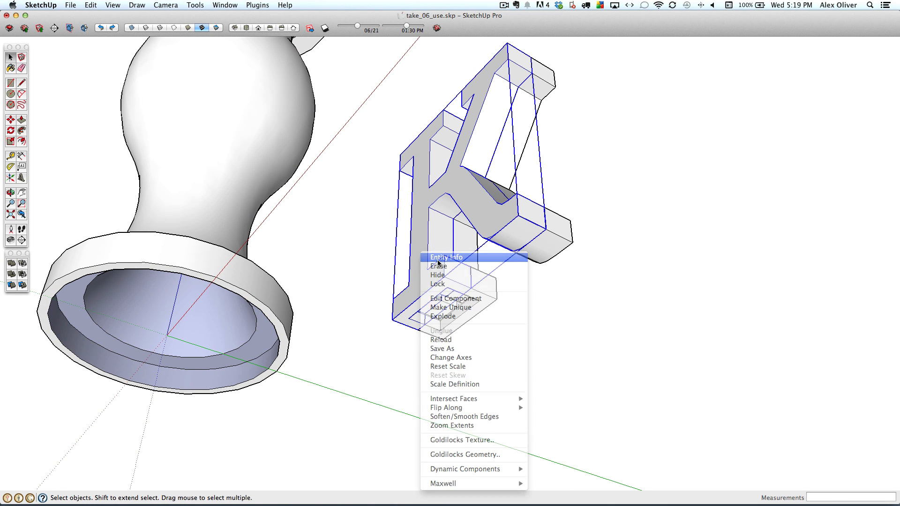
click(446, 257)
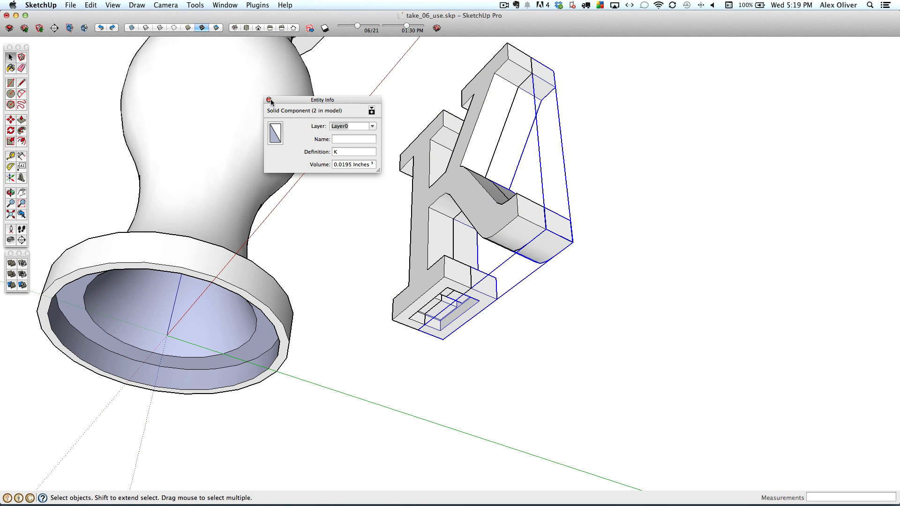
click(268, 102)
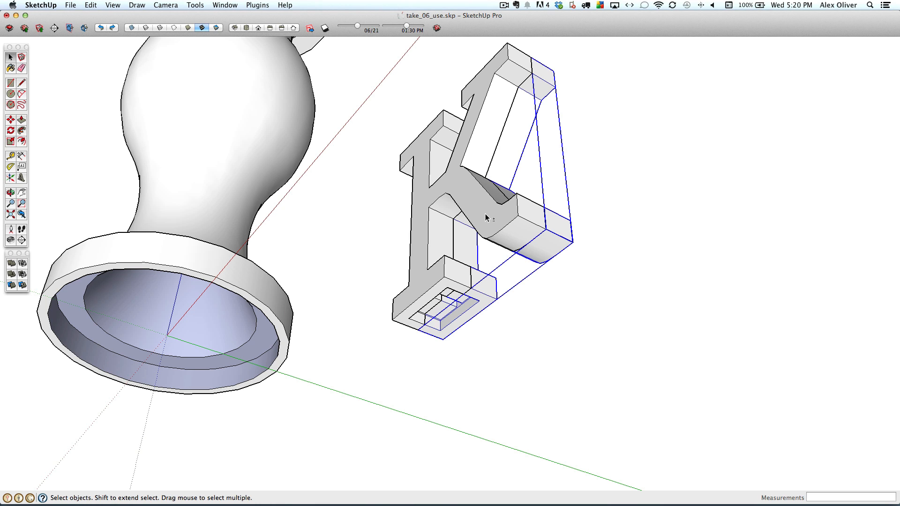
- Merge the selected K pieces into a single solid with Outer Shell
right_click(487, 216)
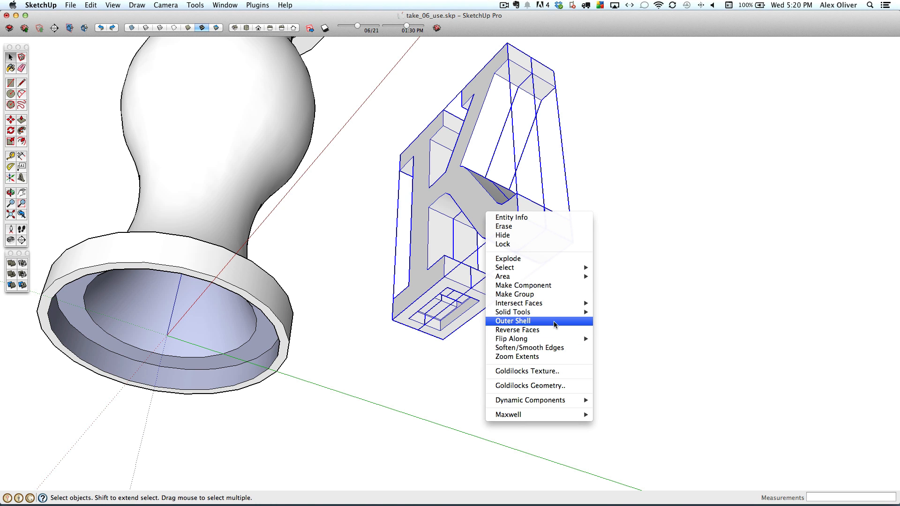
click(511, 320)
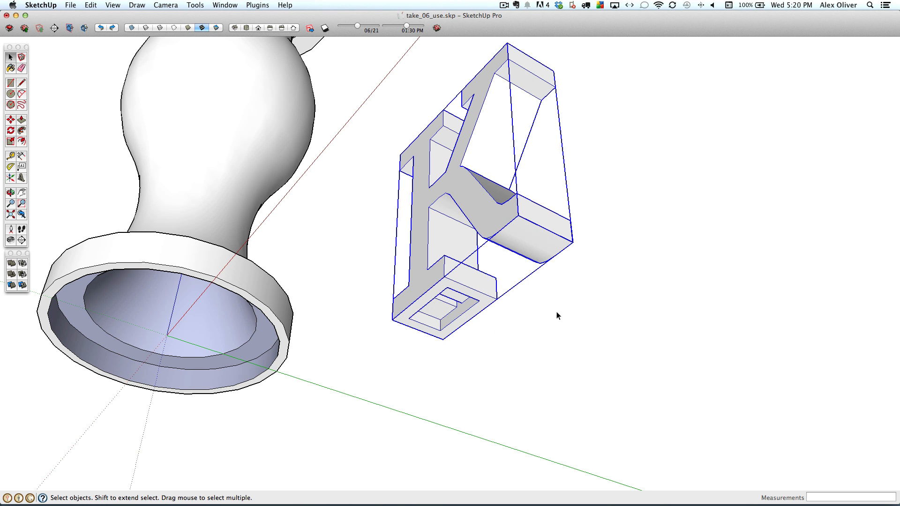